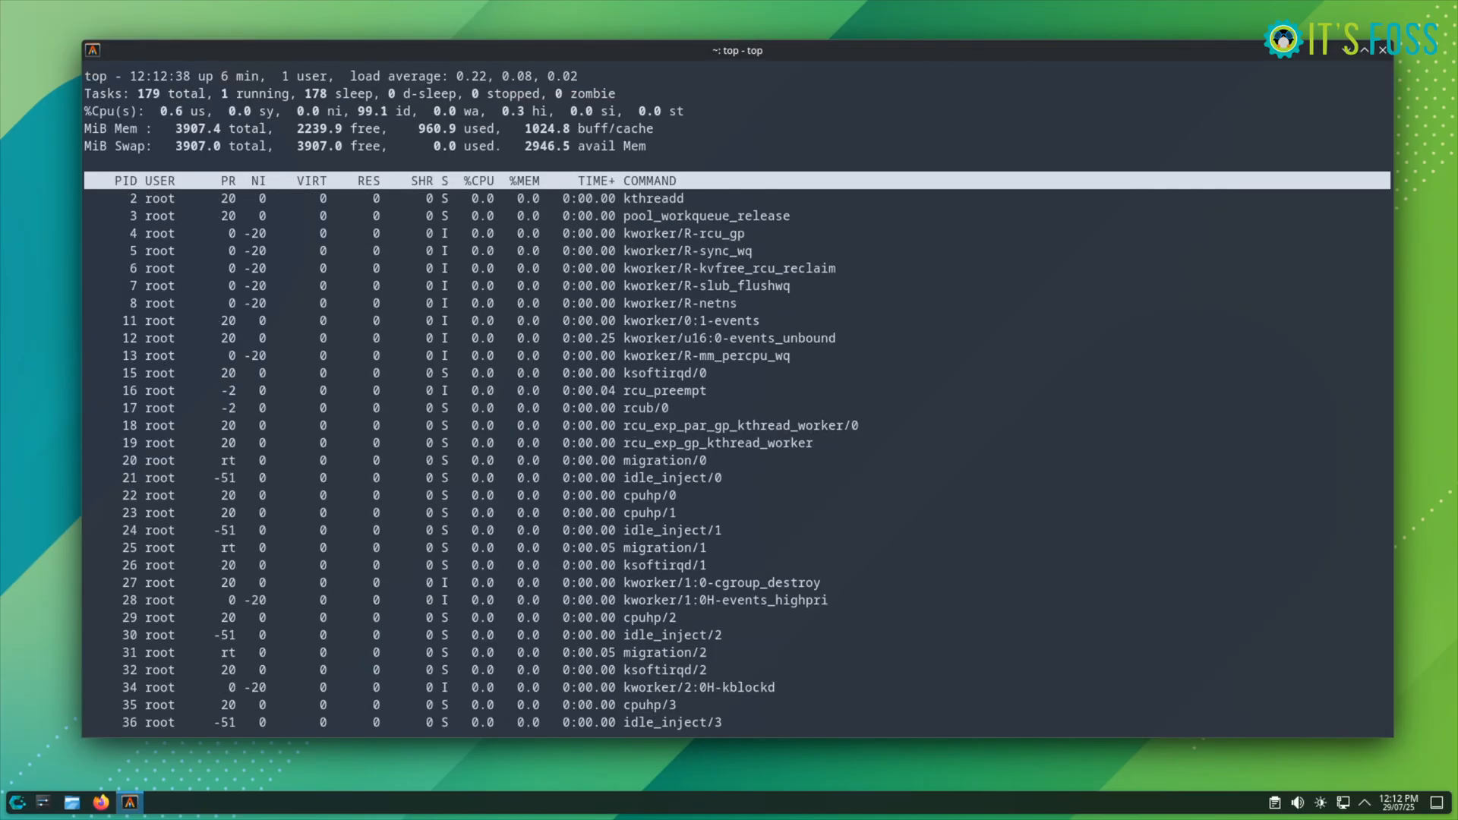
Quit top with q, leaving an empty fish shell prompt.
{"action": "key", "text": "q"}
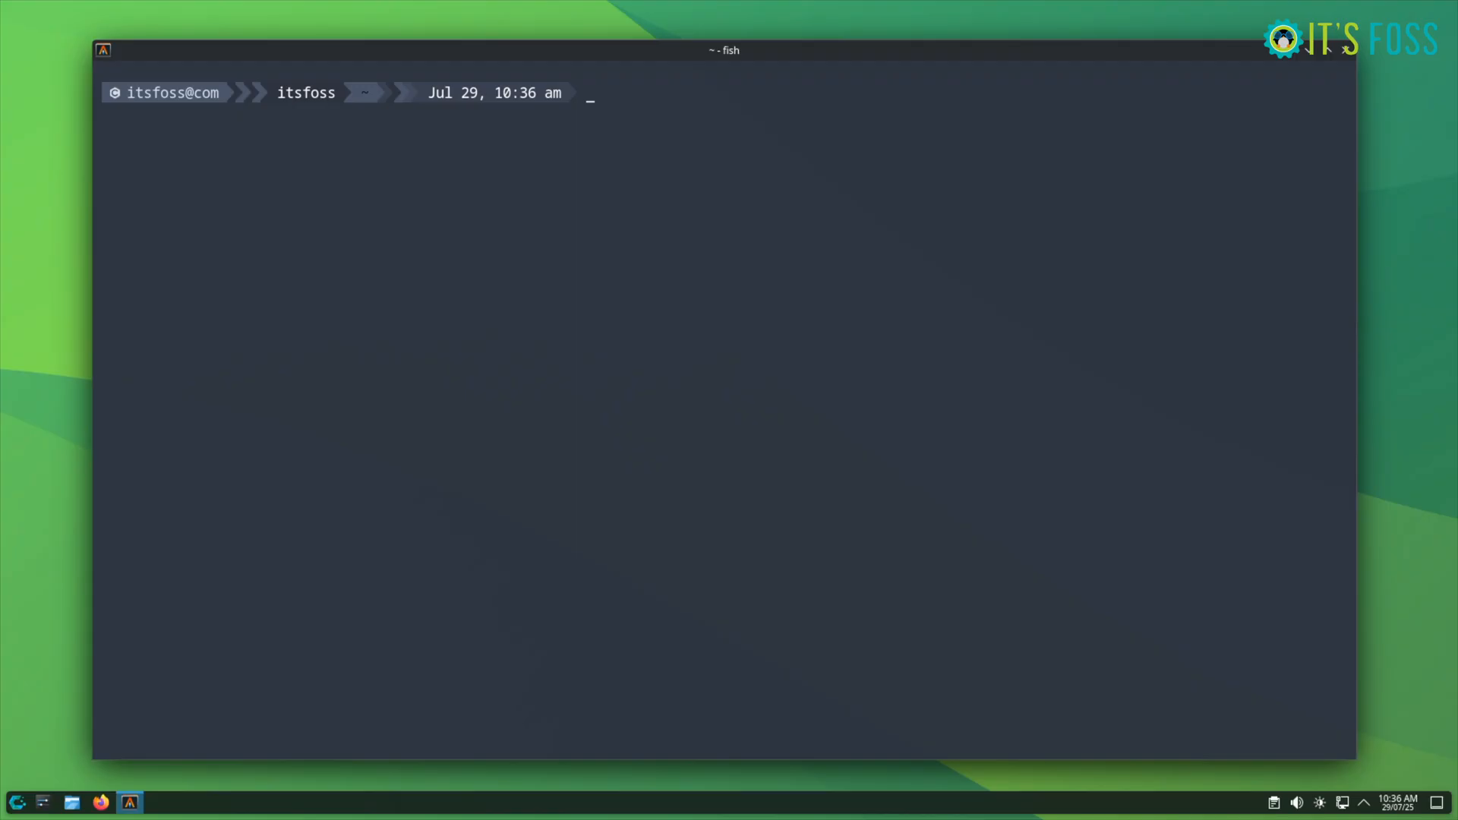
Run htop and open its Setup Meters category for CPUs, memory, swap, tasks, load, uptime.
{"action": "type", "text": "htop"}
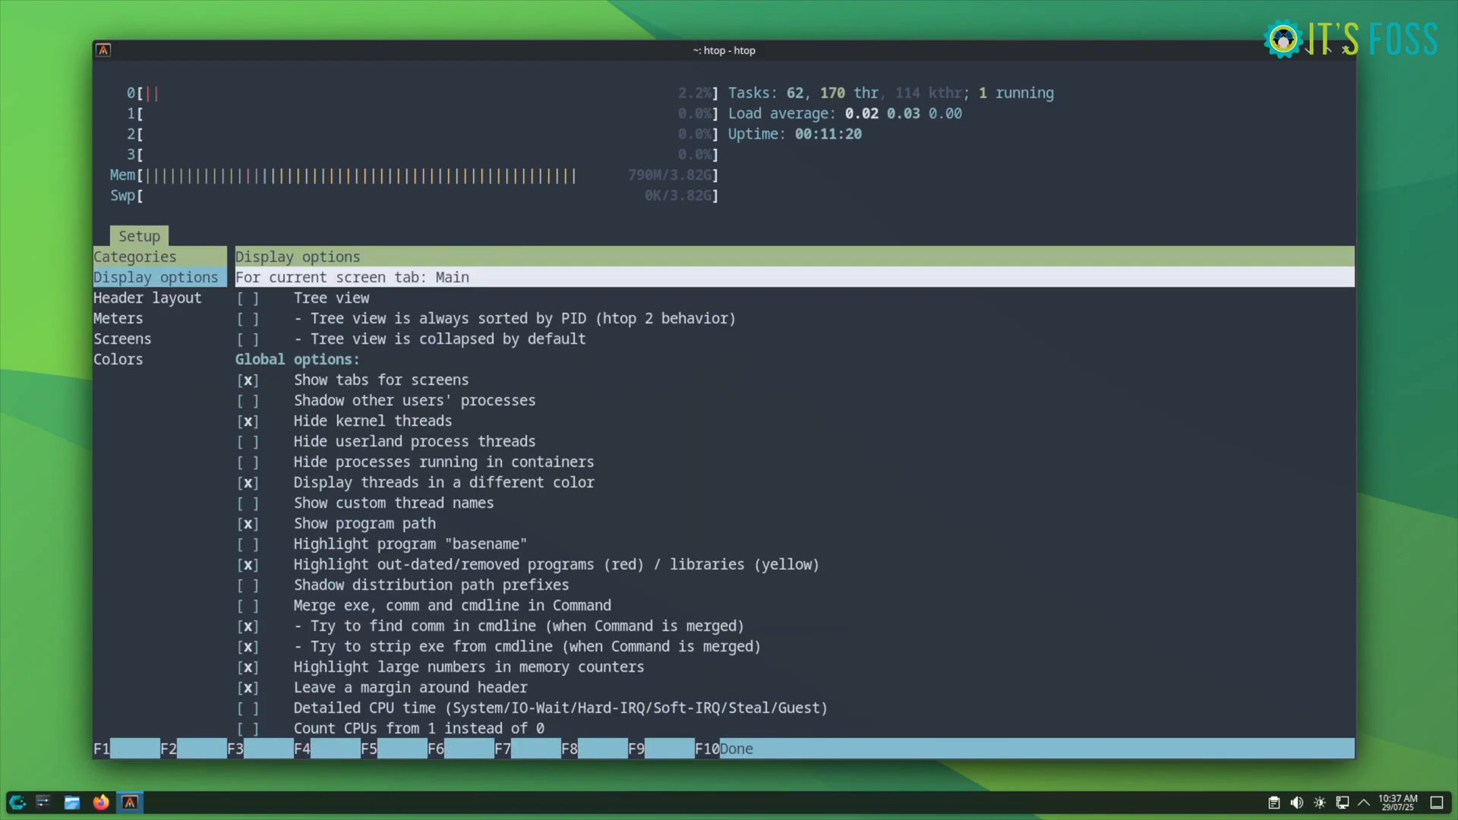
{"action": "left_click", "coordinate": [118, 318]}
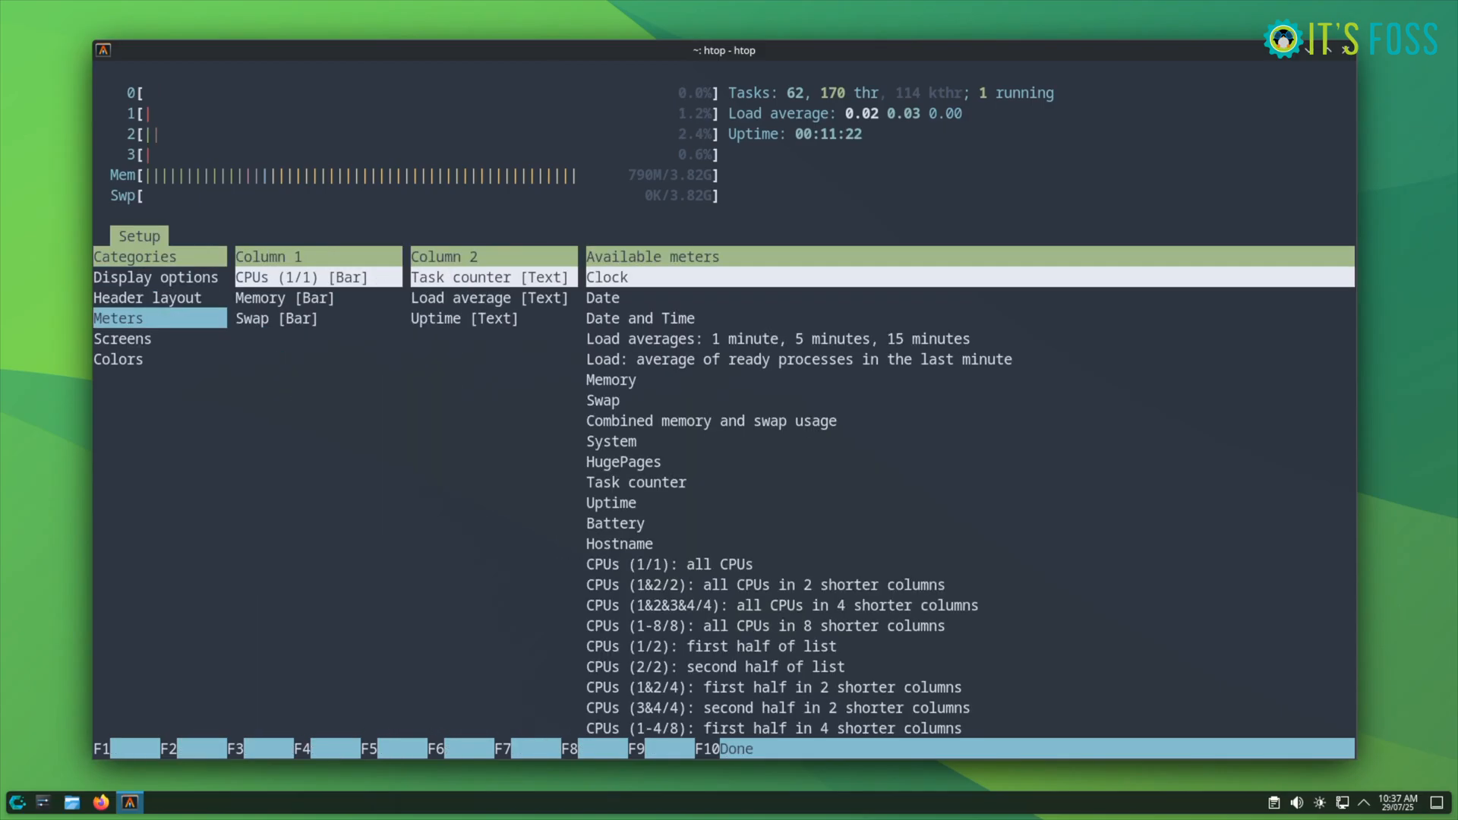
{"action": "left_click", "coordinate": [117, 359]}
{"action": "type", "text": "nm"}
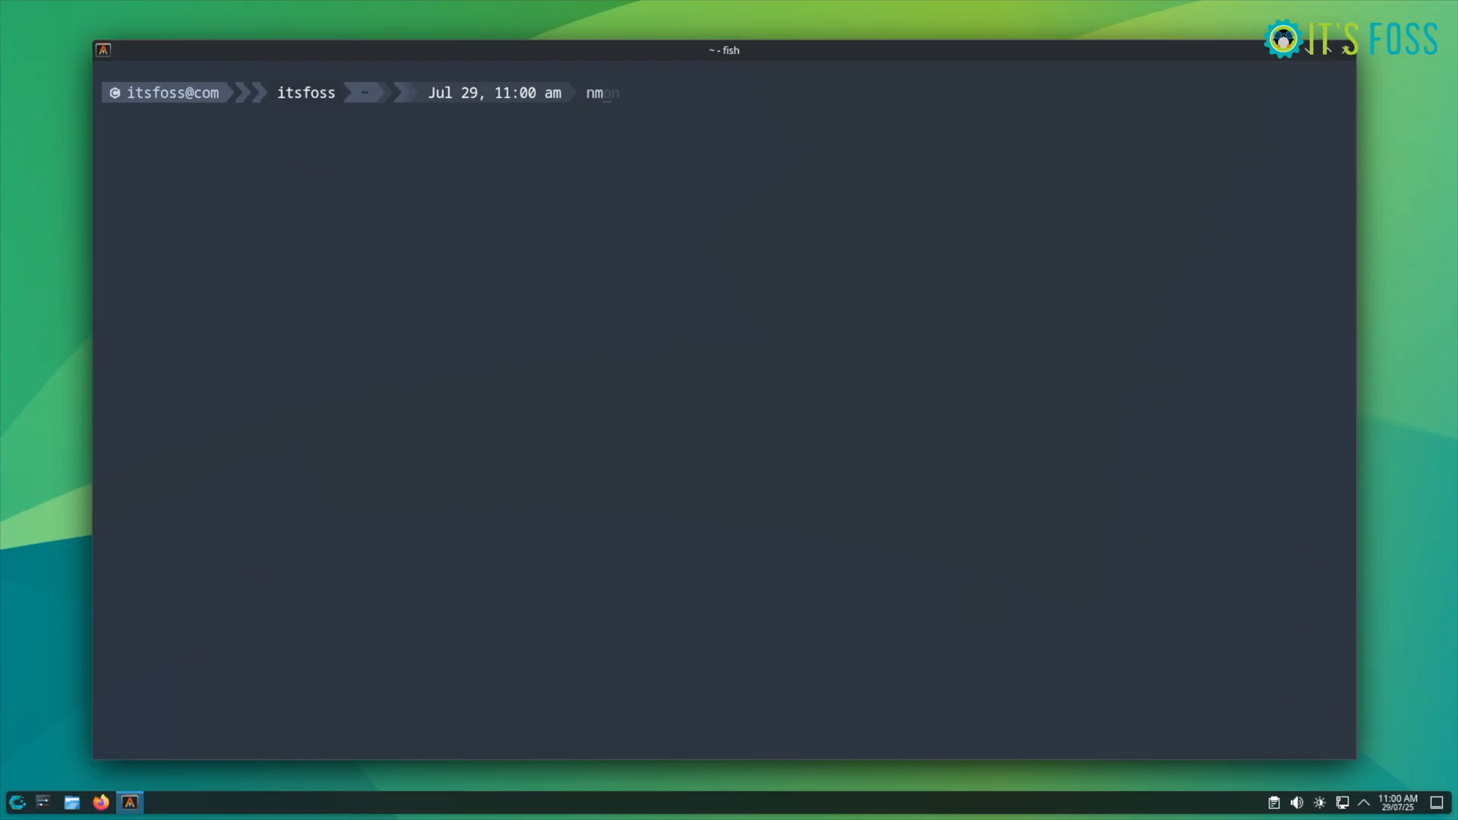
Enter the nmon command at the fish prompt to launch nmon.
{"action": "type", "text": "on"}
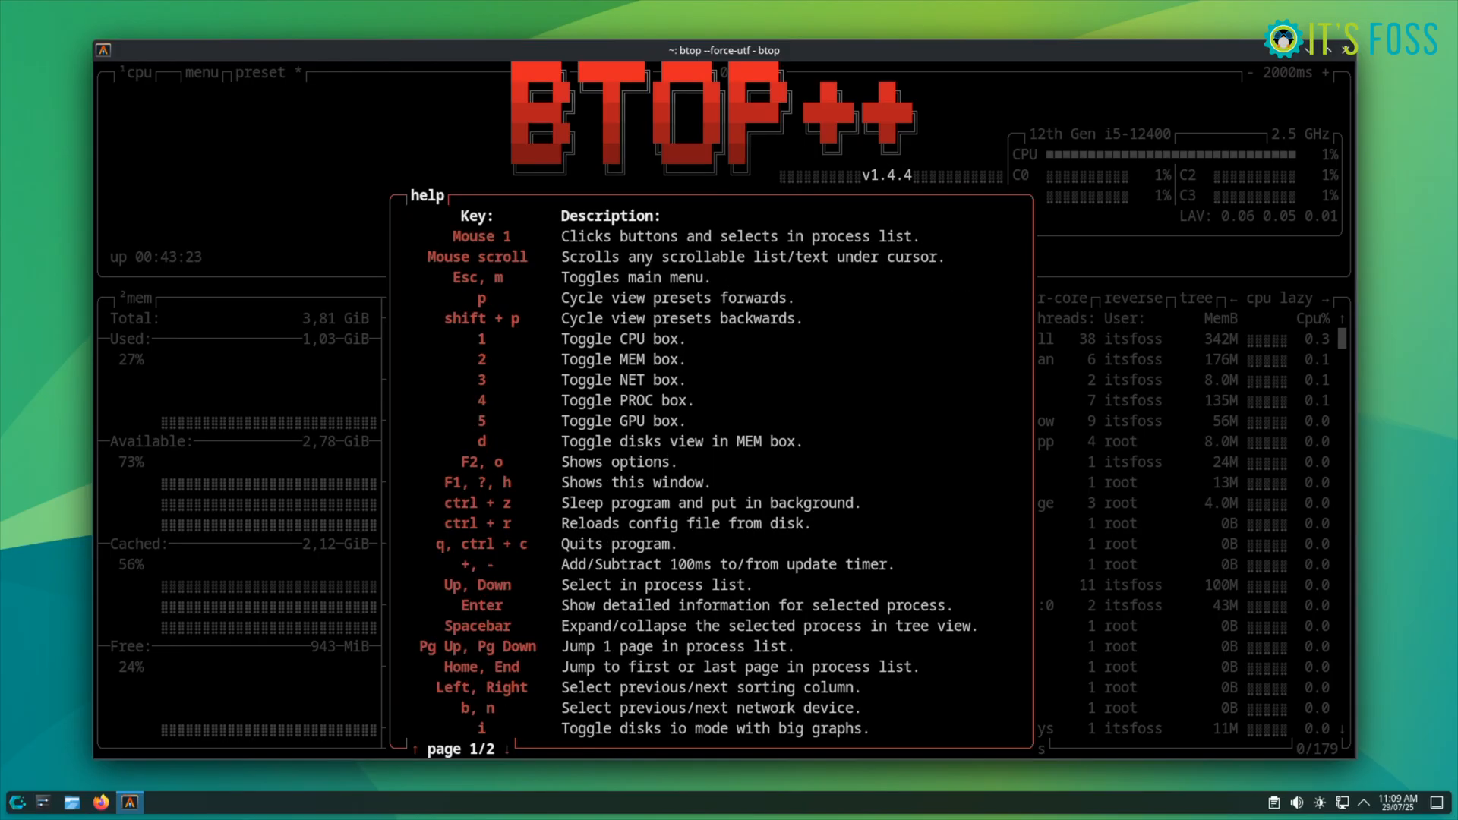
Leave btop's help window and open the general Options tab with Color theme.
{"action": "key", "text": "Escape"}
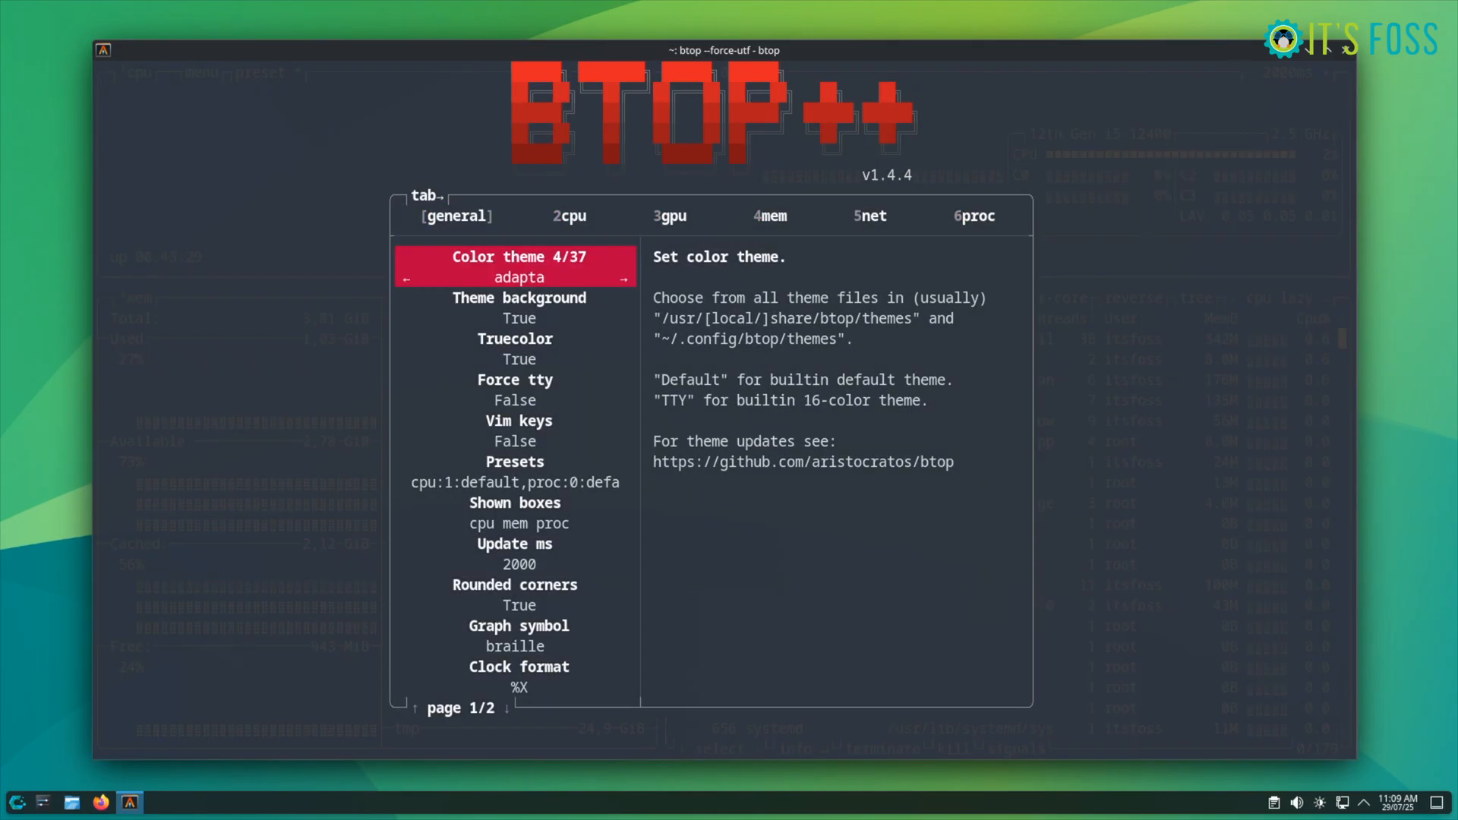
{"action": "left_click", "coordinate": [622, 278]}
{"action": "type", "text": "glances"}
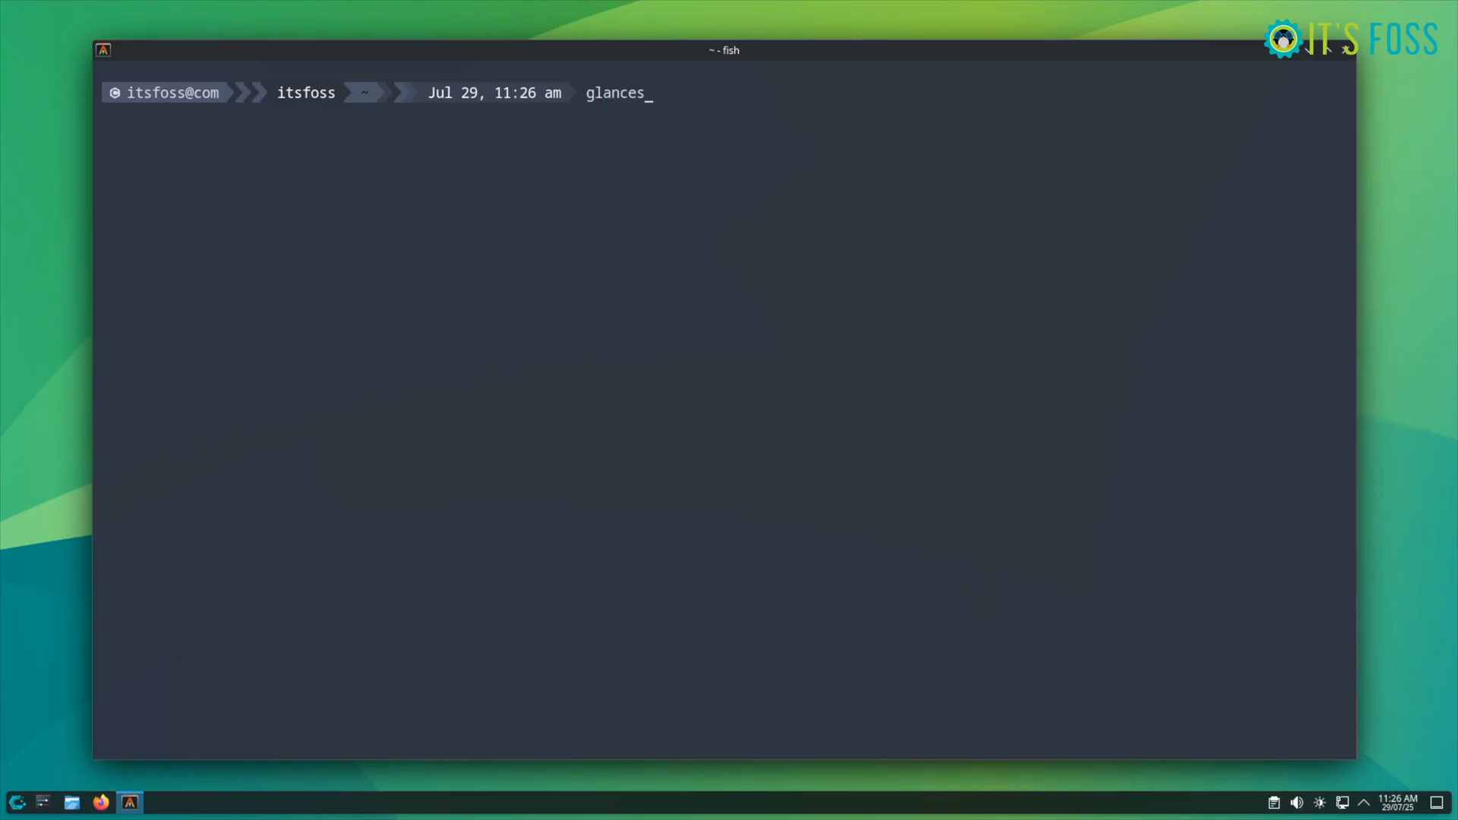
Run glances and bring up its process filter pattern prompt.
{"action": "key", "text": "Return"}
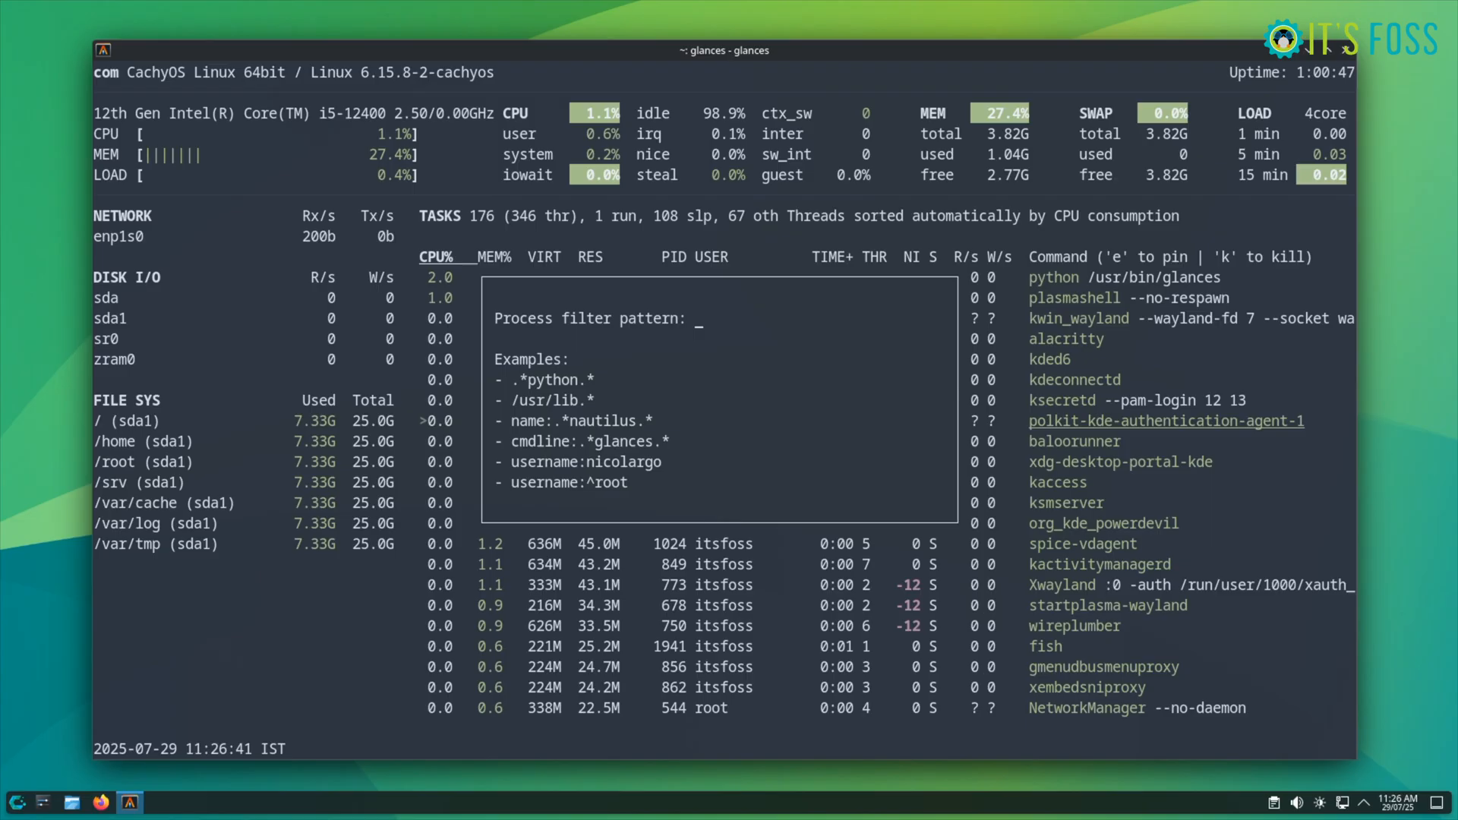
{"action": "type", "text": "k"}
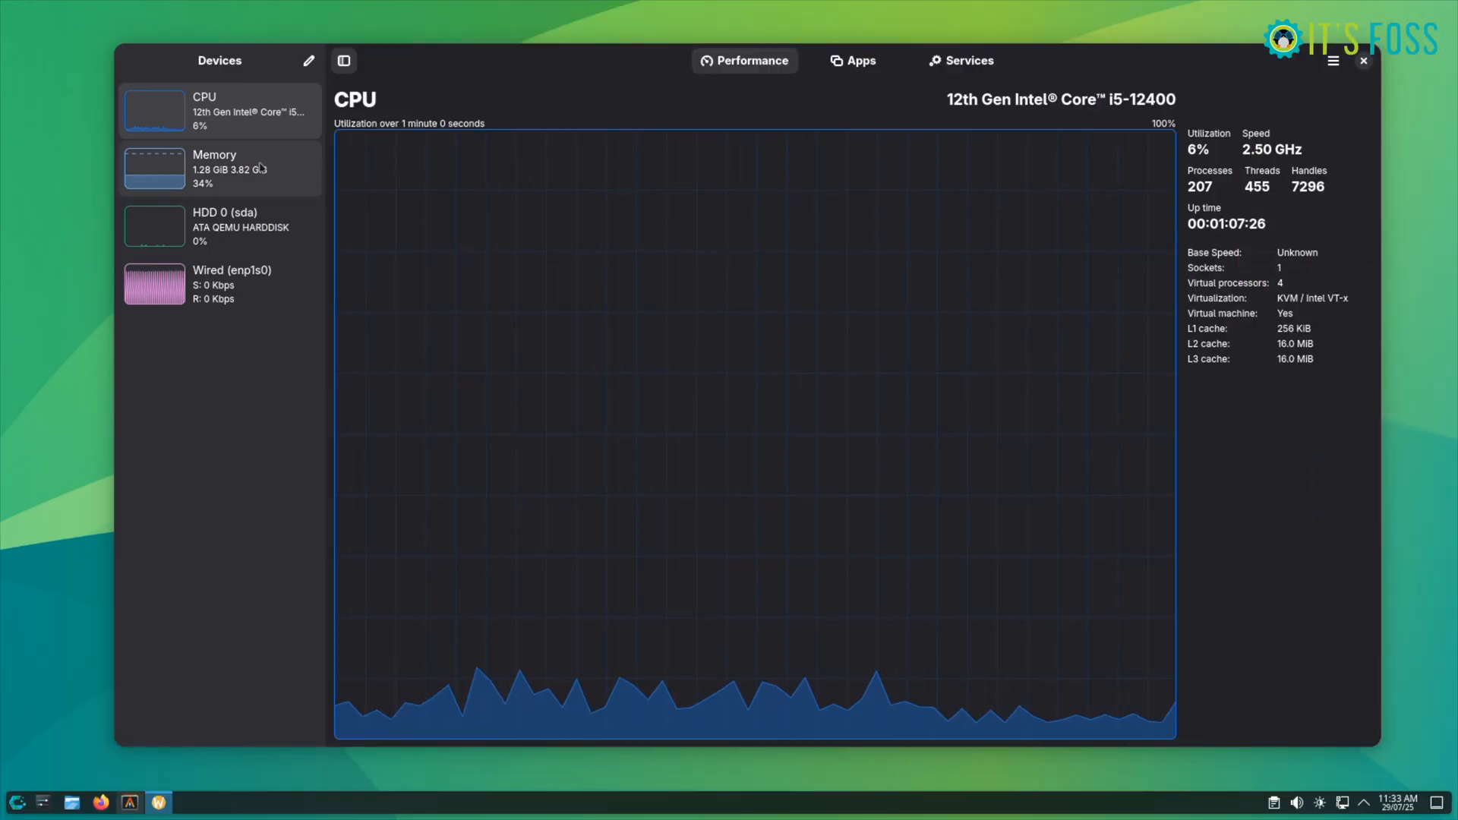
Show the Apps list and open alacritty's details: PID, command line, resource usage.
{"action": "left_click", "coordinate": [214, 168]}
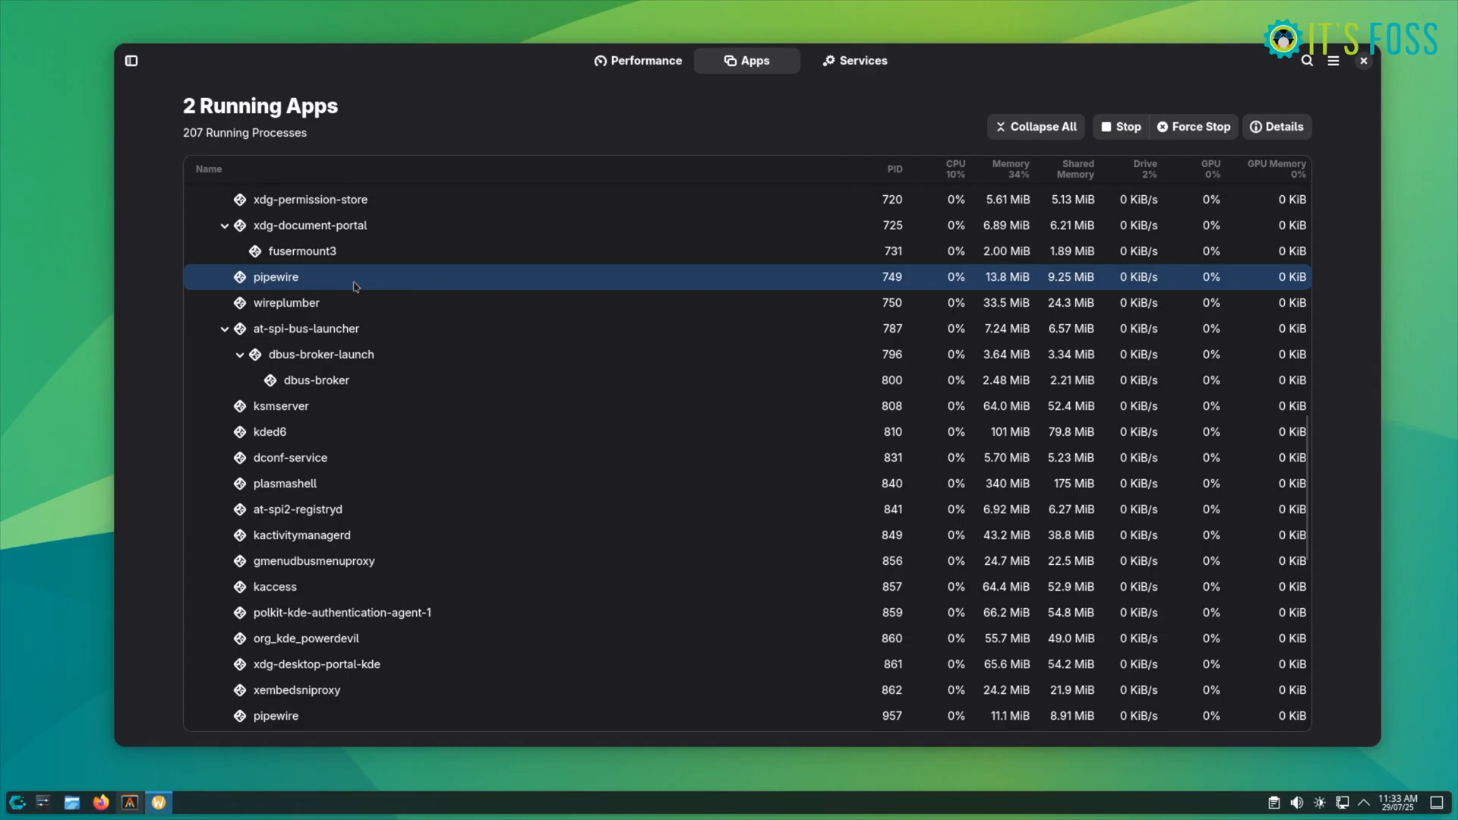
{"action": "scroll", "scroll_direction": "down", "scroll_amount": 3}
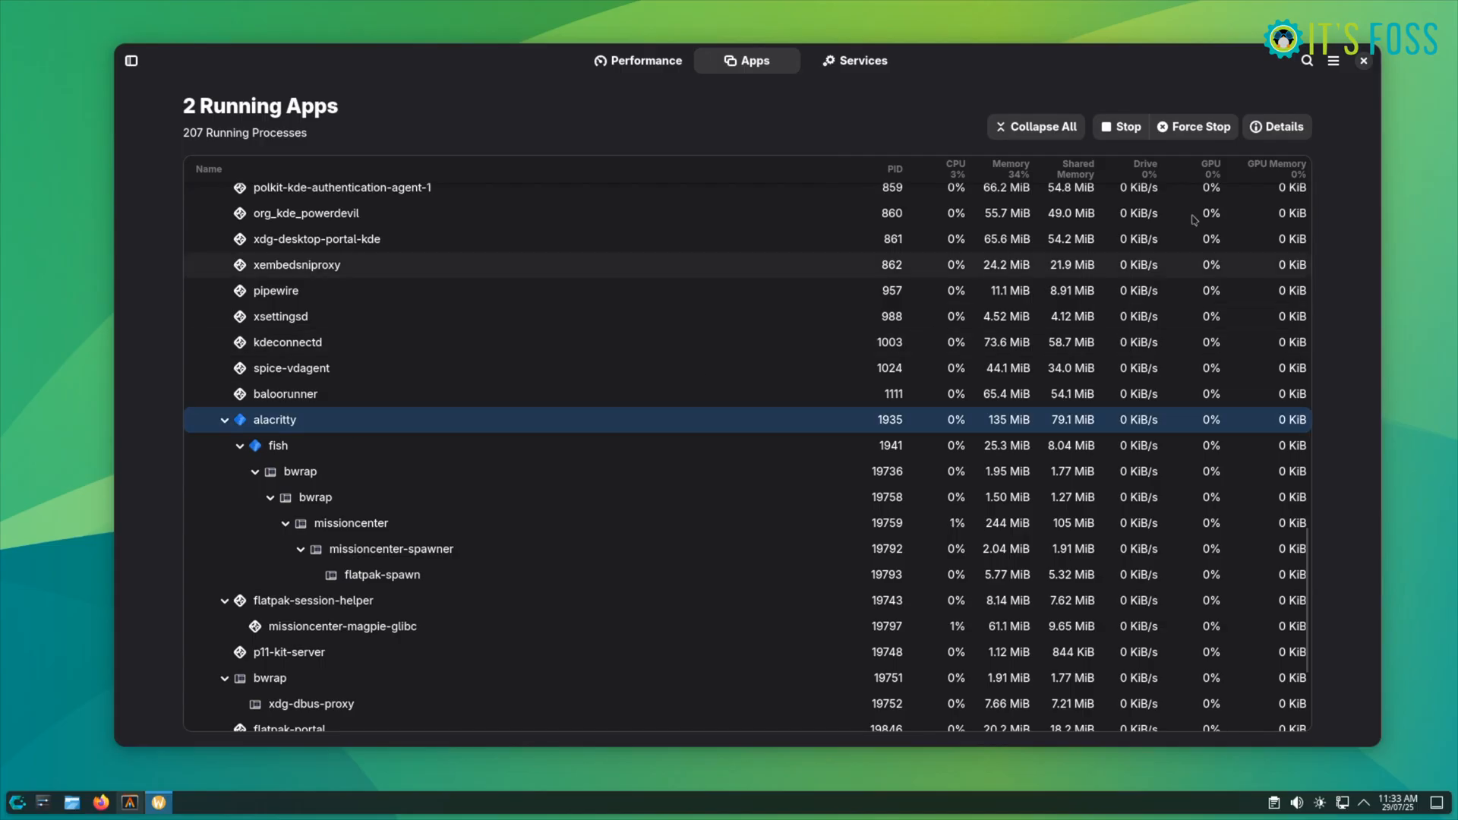
{"action": "left_click", "coordinate": [1283, 127]}
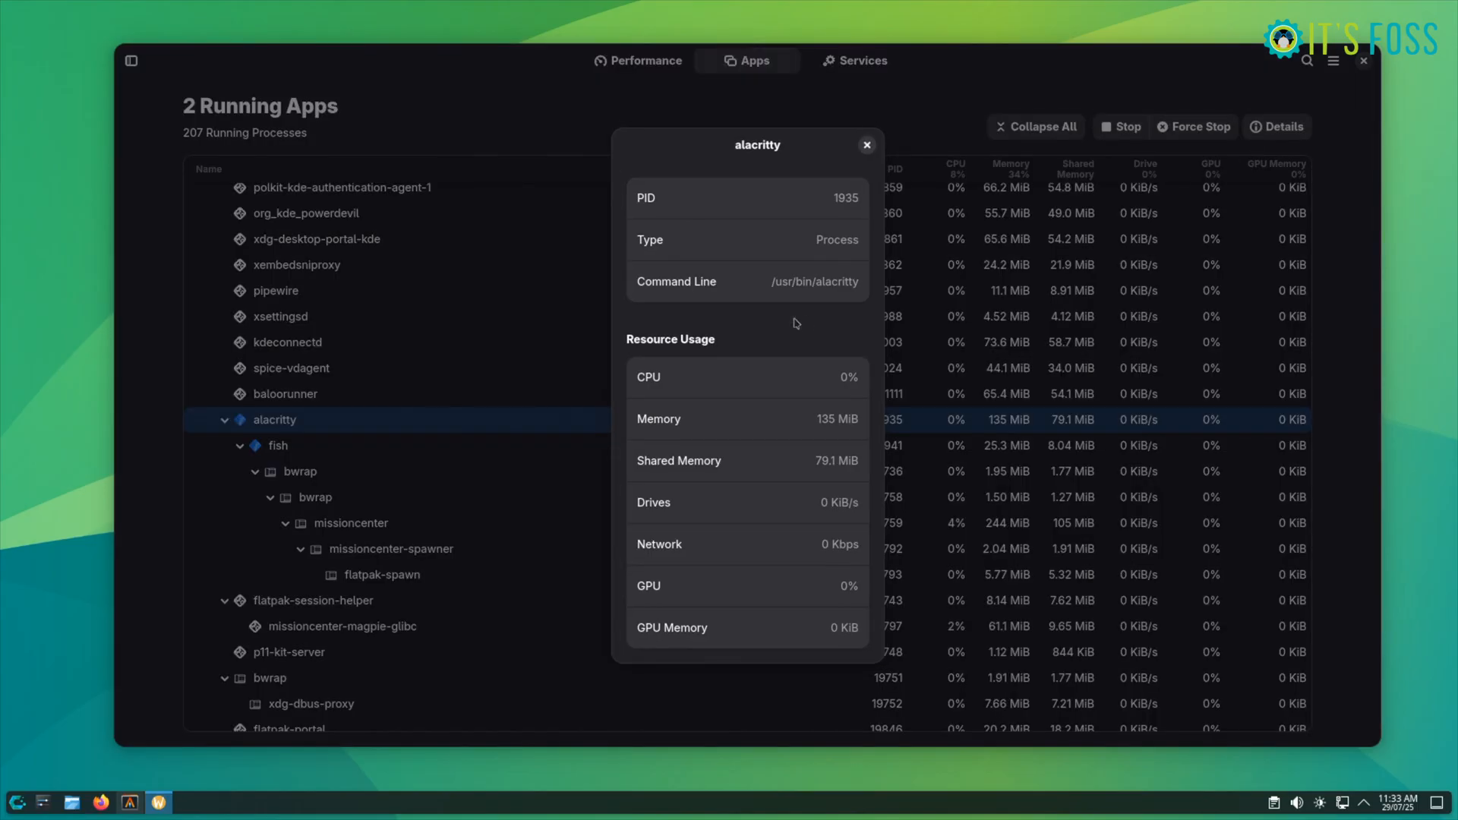